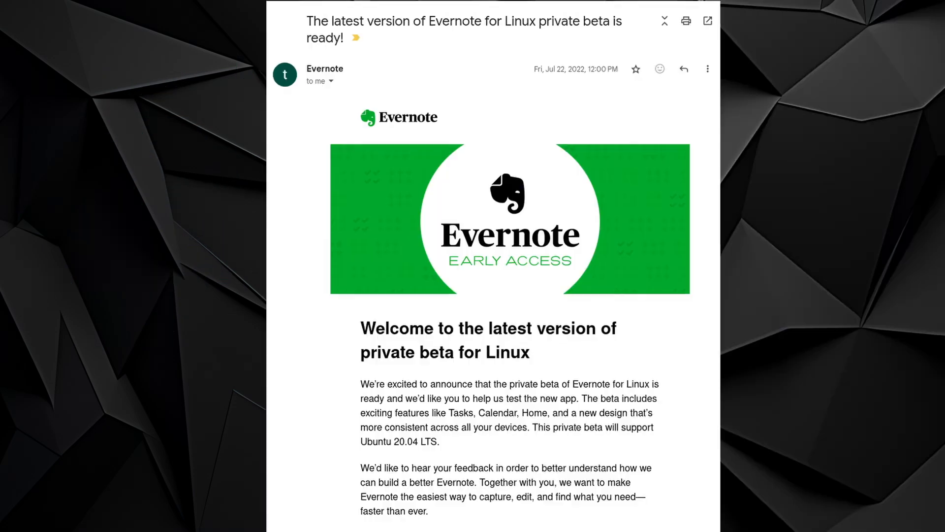
{"action": "scroll", "scroll_direction": "down", "scroll_amount": 3}
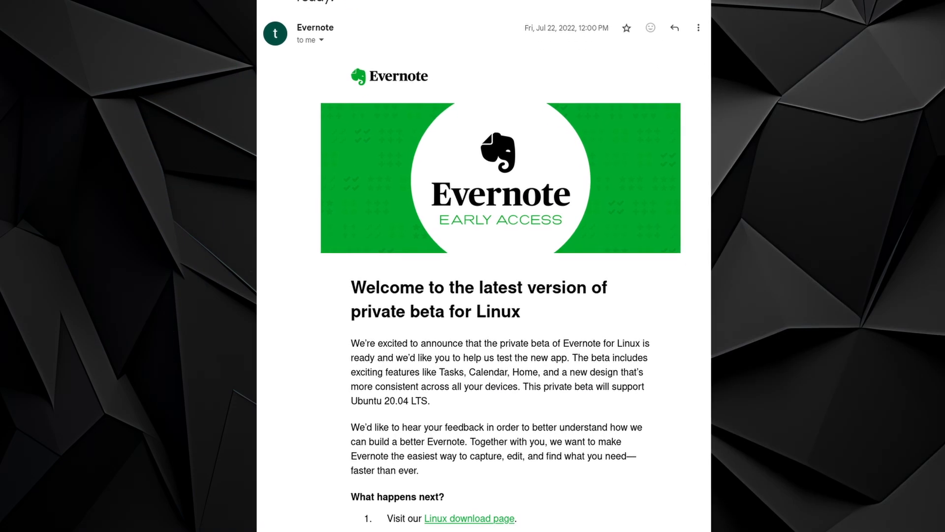
{"action": "scroll", "scroll_direction": "down", "scroll_amount": 3}
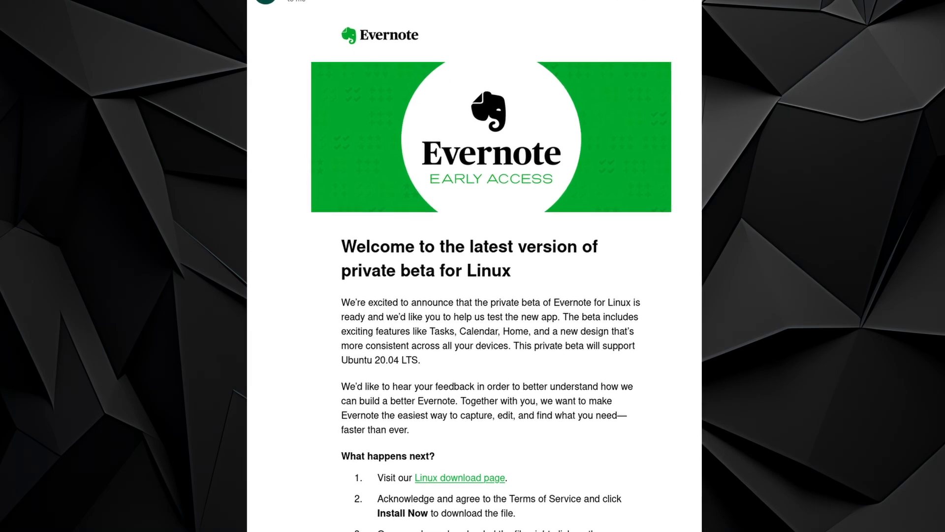
{"action": "scroll", "scroll_direction": "down", "scroll_amount": 3}
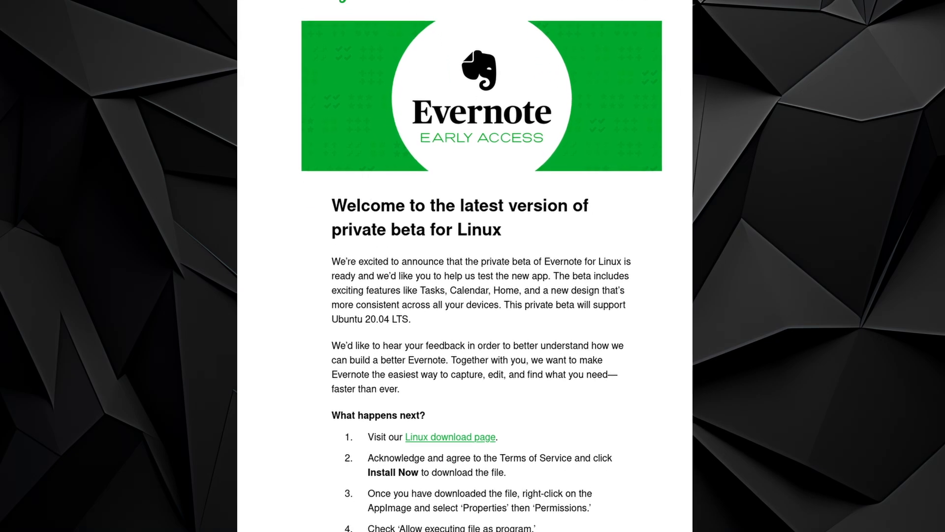